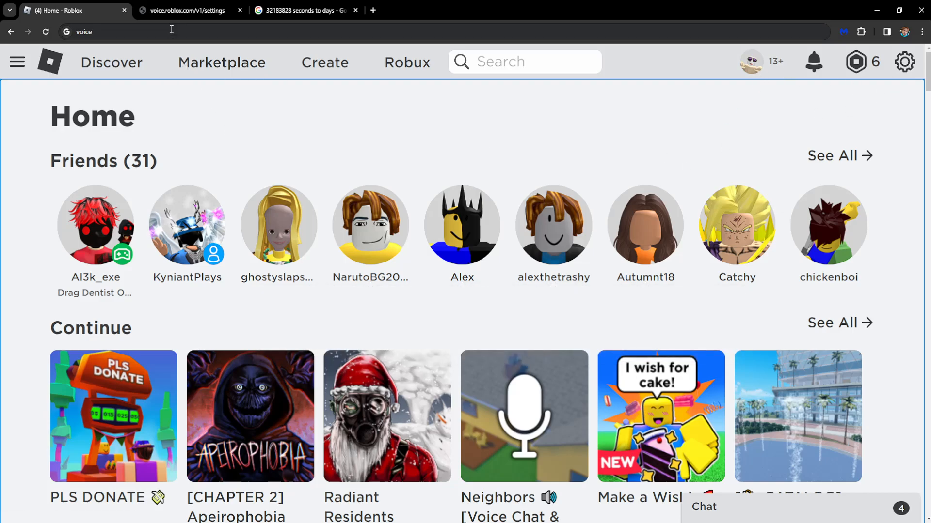
Load voice.roblox.com/v1/settings to view the account's voice-chat eligibility and ban fields
left_click(186, 10)
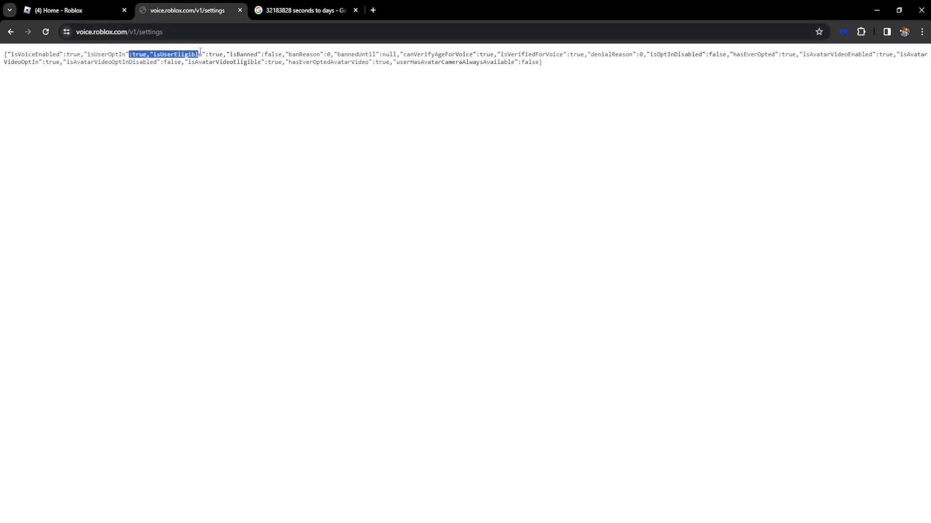
left_click(303, 10)
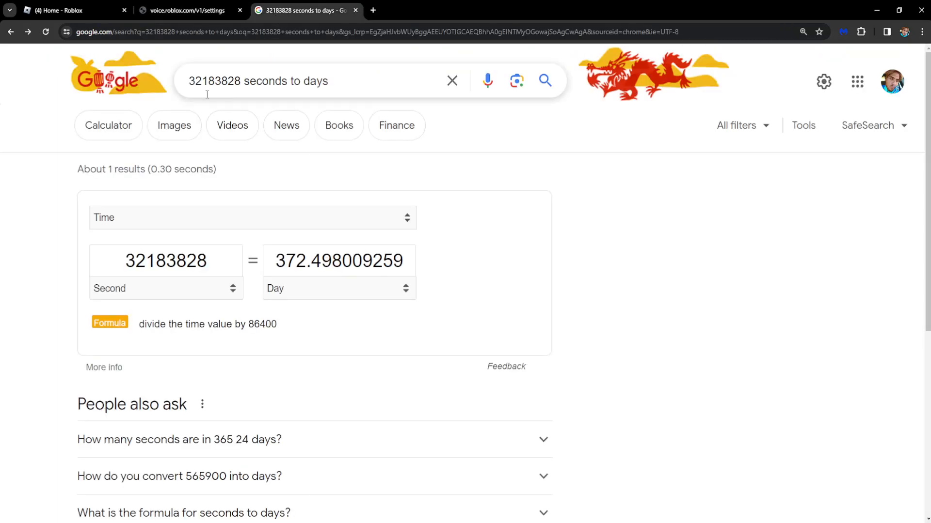